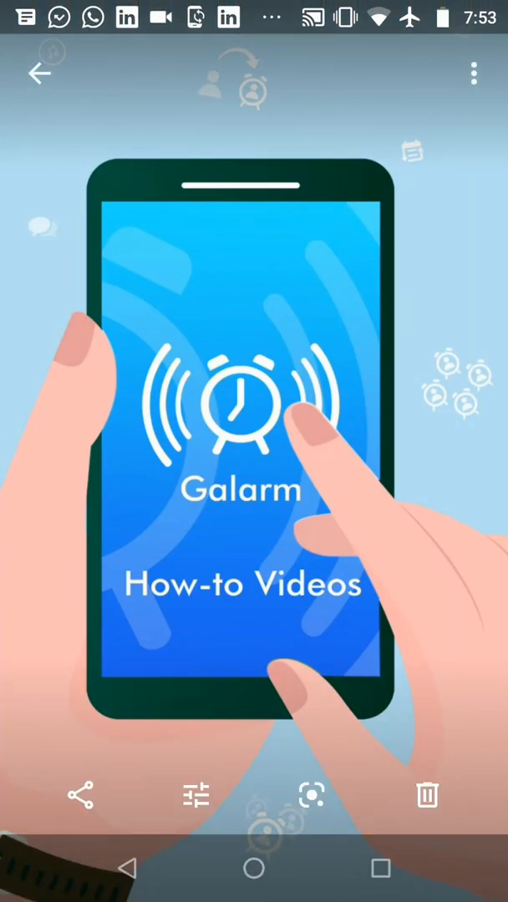
# - Leave the intro video and launch Galarm to its empty alarms list
pyautogui.click(254, 867)
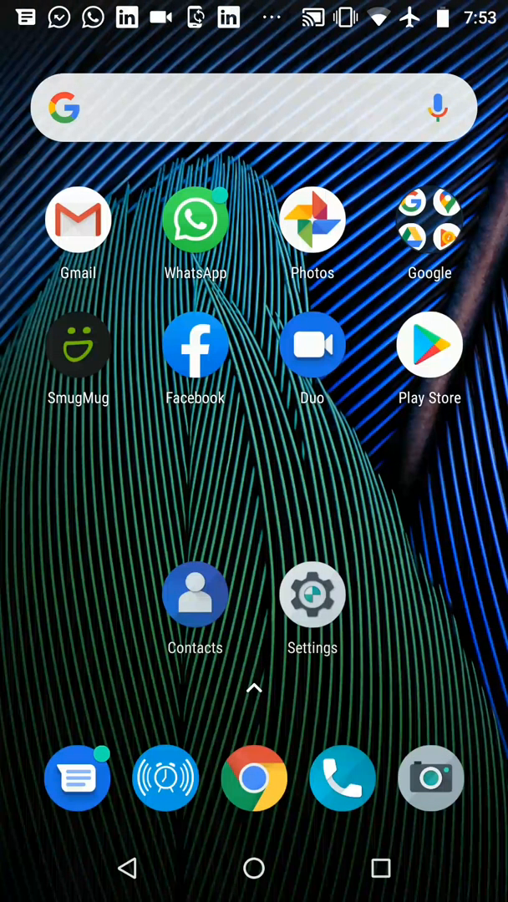
pyautogui.click(165, 779)
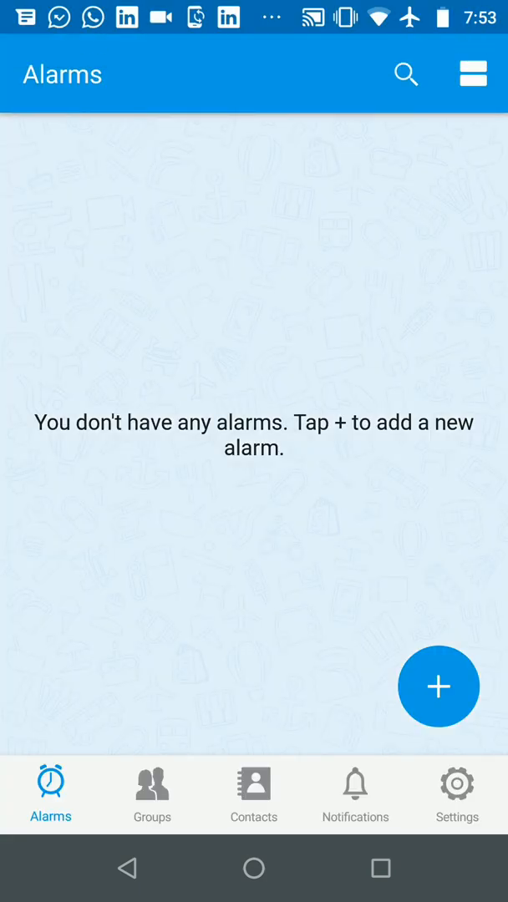
# - Create and save a one-minute quick reminder scheduled for 7:55 PM, dismissing the confirmation
pyautogui.click(438, 685)
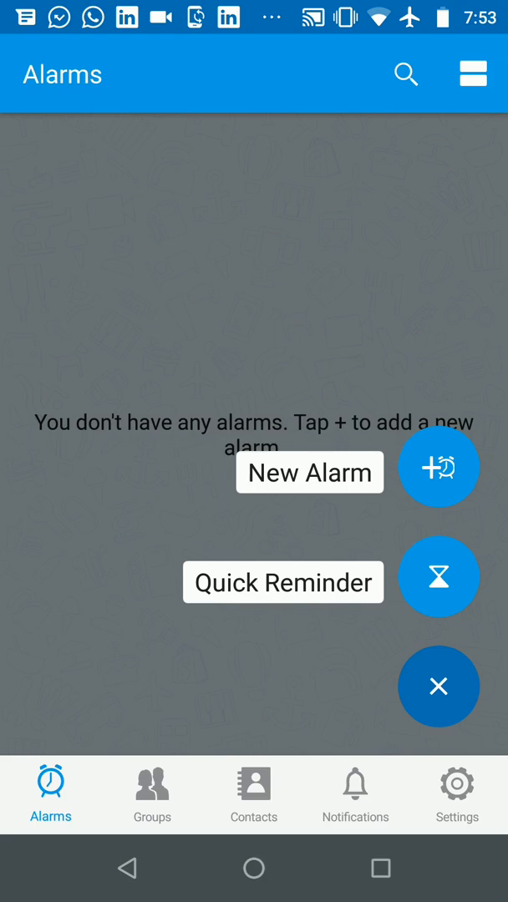
pyautogui.click(437, 577)
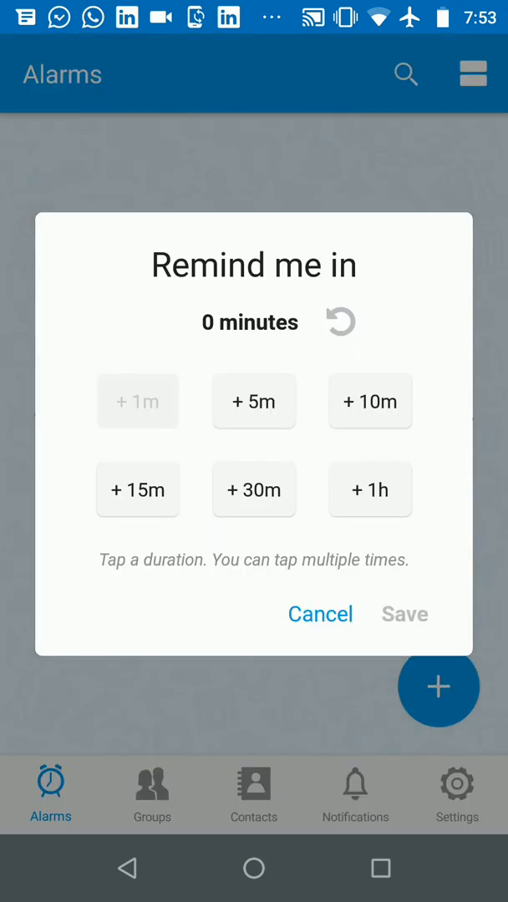
pyautogui.click(137, 401)
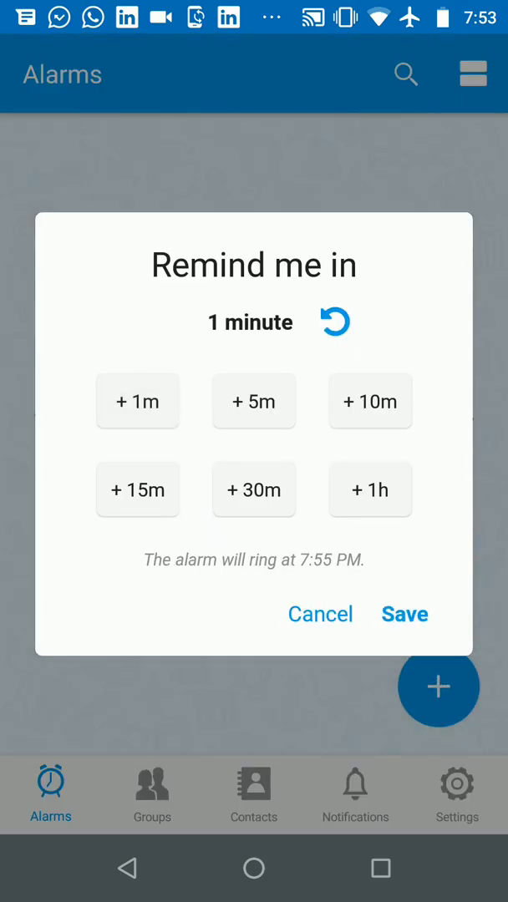
pyautogui.click(404, 615)
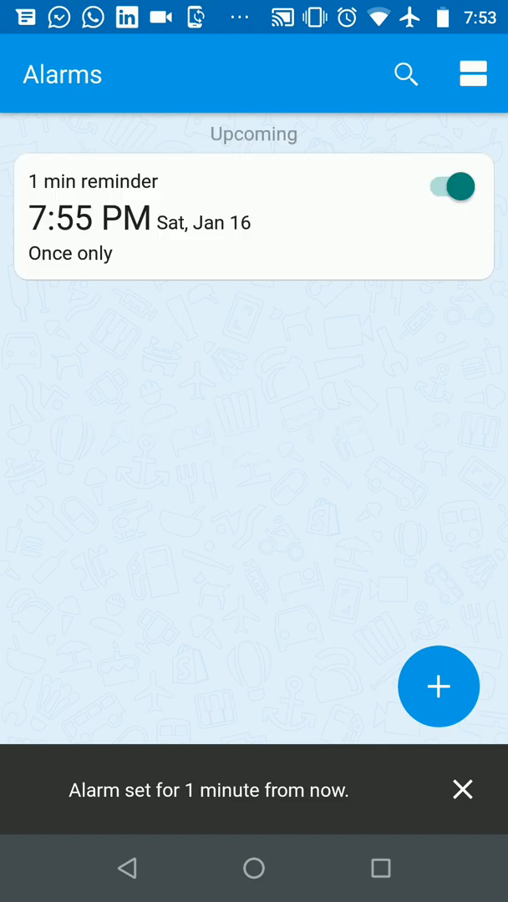
pyautogui.click(461, 789)
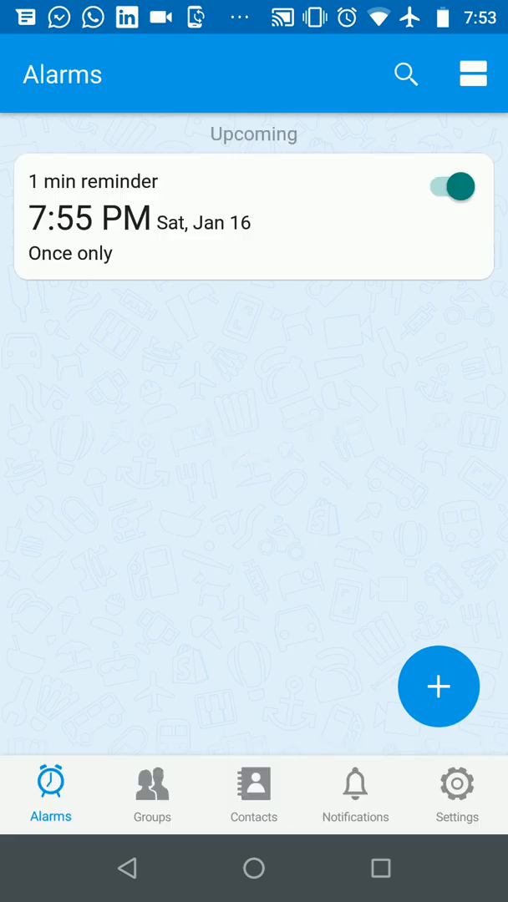
# - Wait on the home screen for the 7:55 PM reminder, then mark it done
pyautogui.click(254, 869)
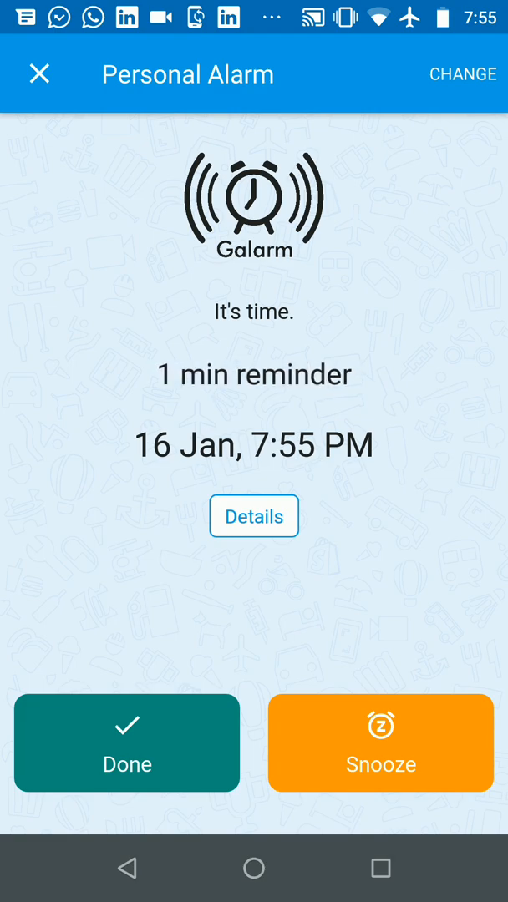
pyautogui.click(127, 742)
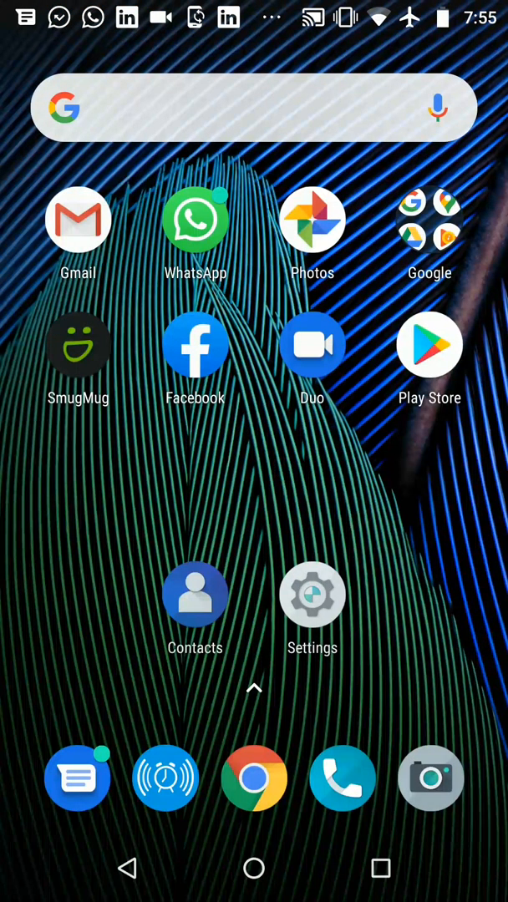
# - Turn off all Galarm app notifications in Android Settings
pyautogui.click(311, 593)
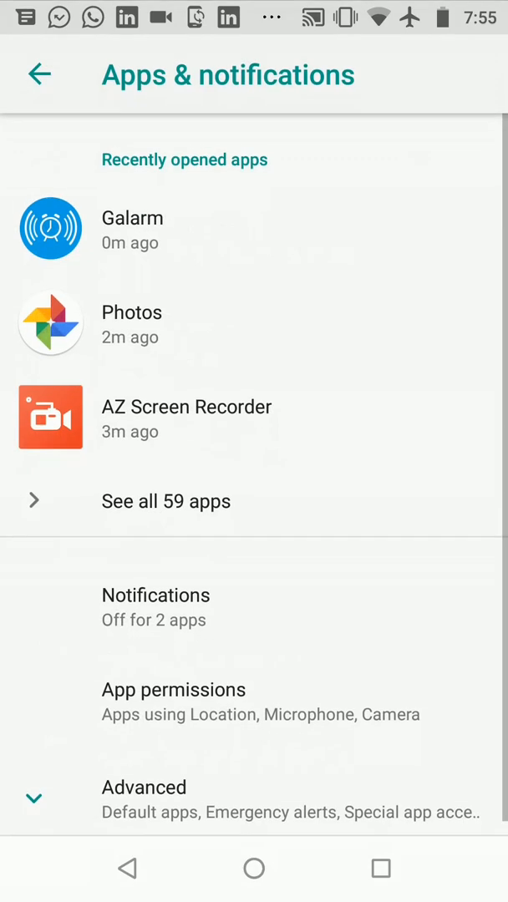
pyautogui.click(131, 229)
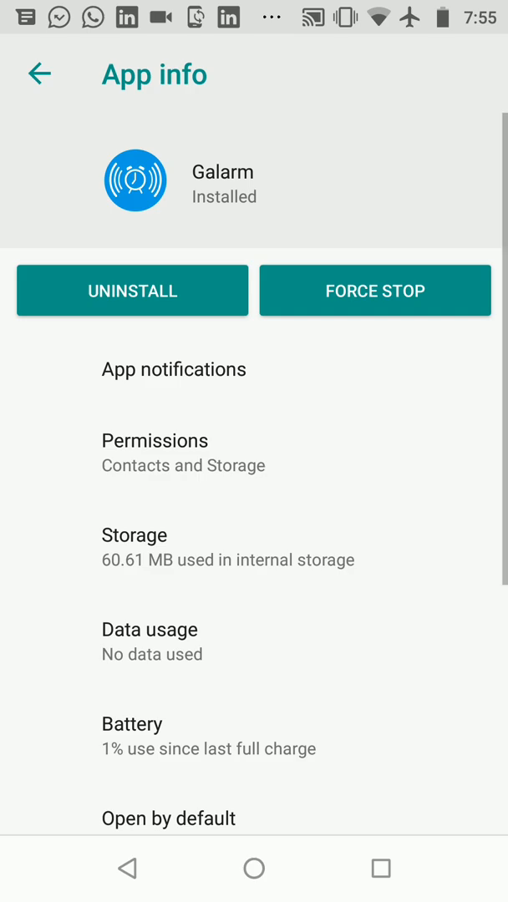
pyautogui.click(174, 370)
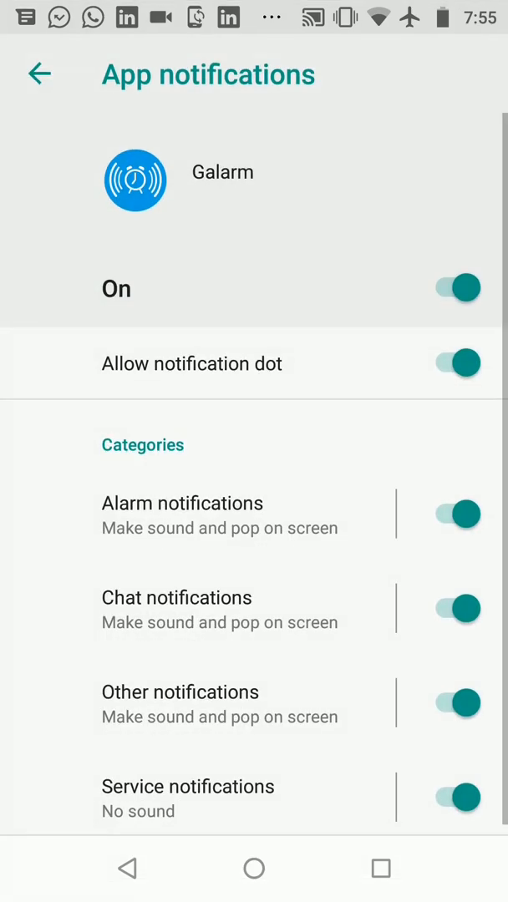
pyautogui.click(456, 288)
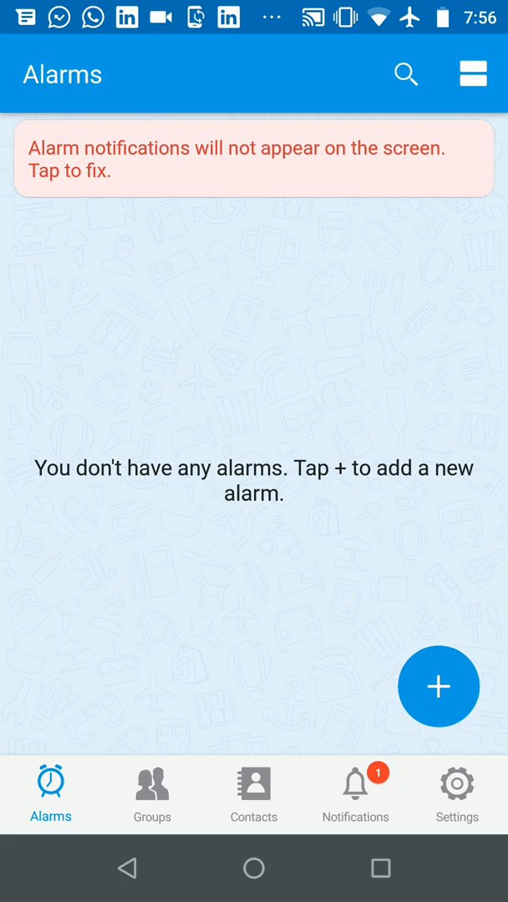
pyautogui.click(355, 794)
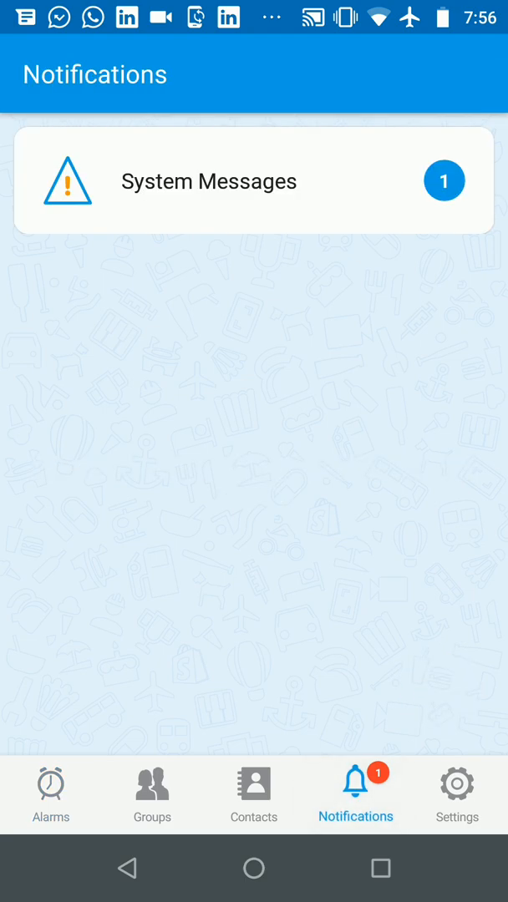
pyautogui.click(251, 181)
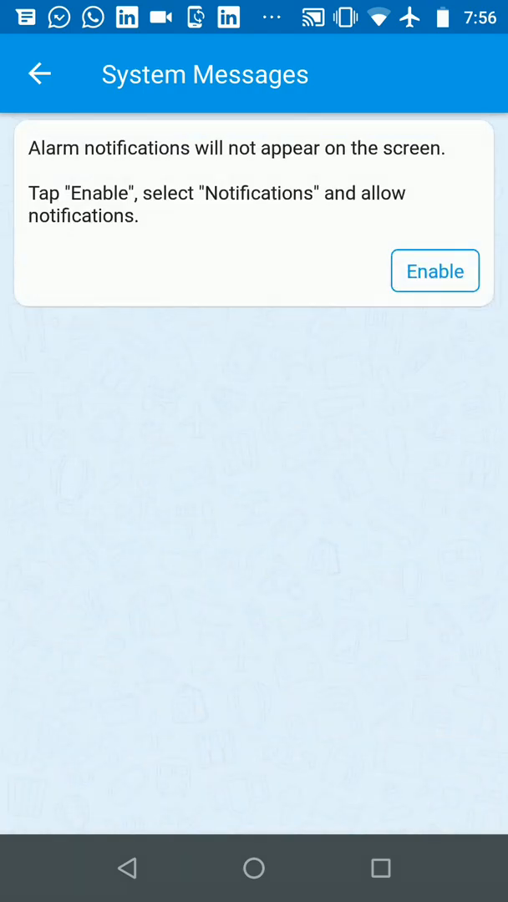
pyautogui.click(40, 74)
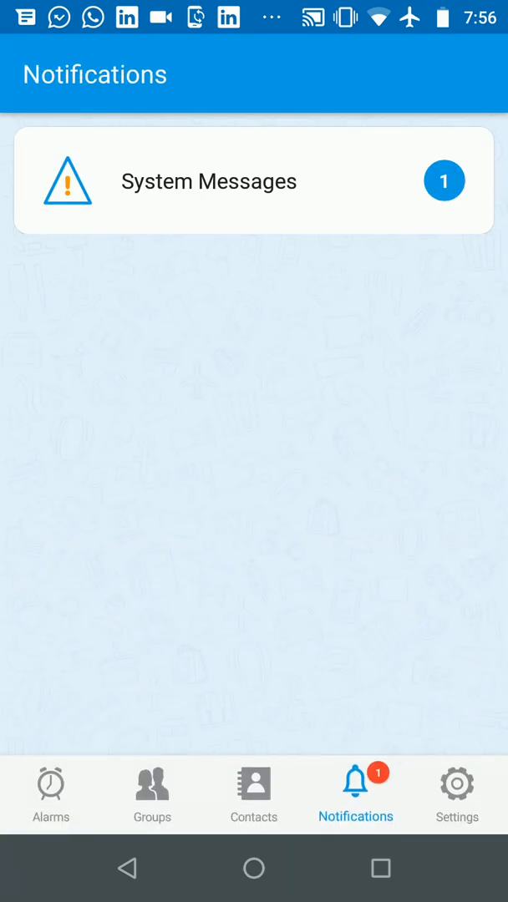
pyautogui.click(50, 793)
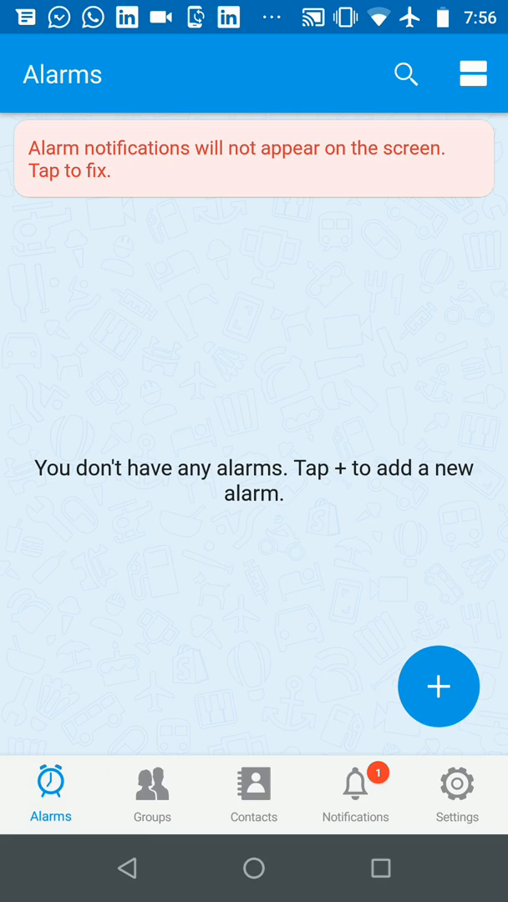
# - Save another one-minute quick reminder for 7:58 PM despite the warning and return home
pyautogui.click(438, 687)
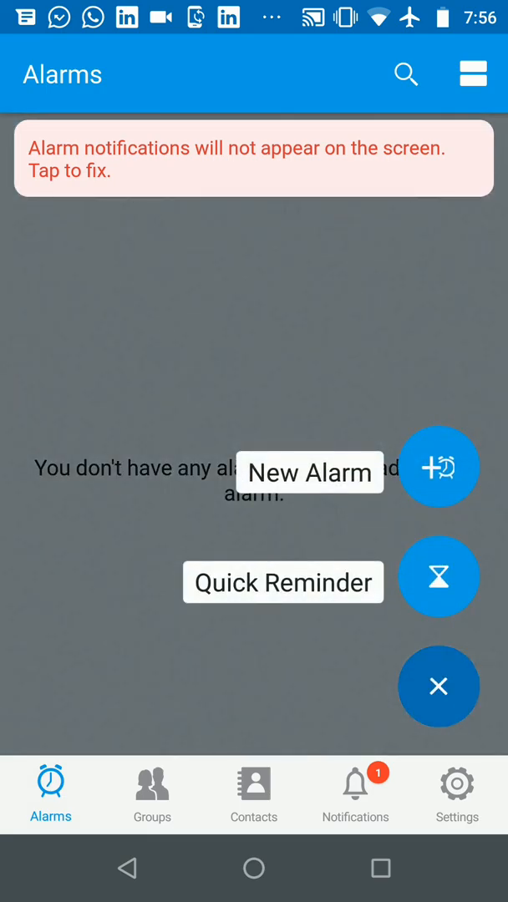
pyautogui.click(438, 577)
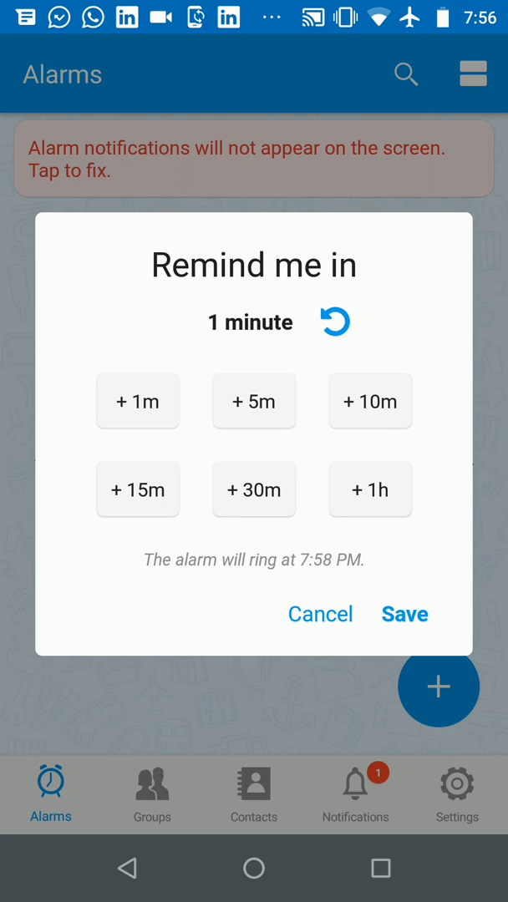
pyautogui.click(404, 615)
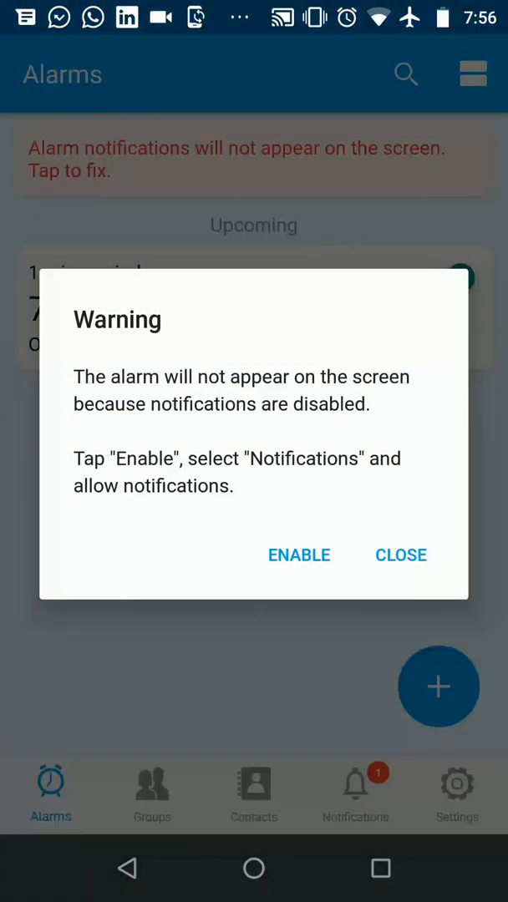
pyautogui.click(401, 555)
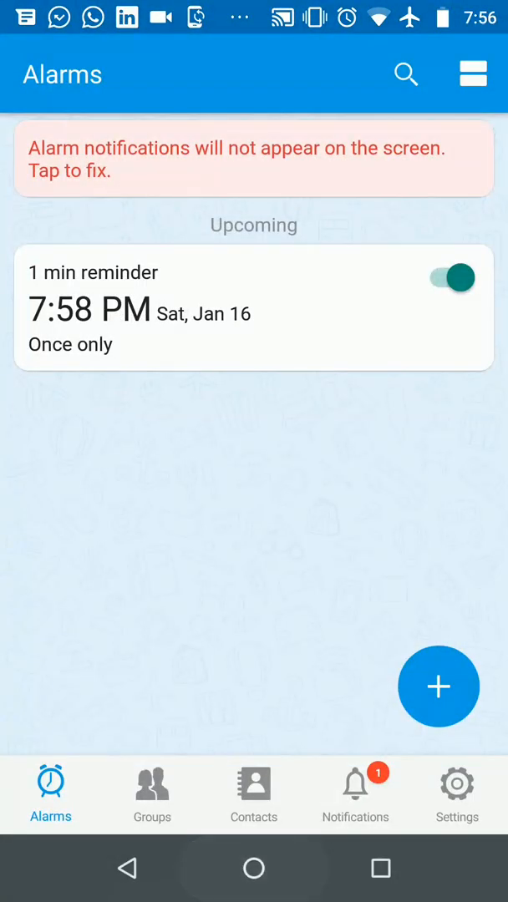
pyautogui.click(254, 869)
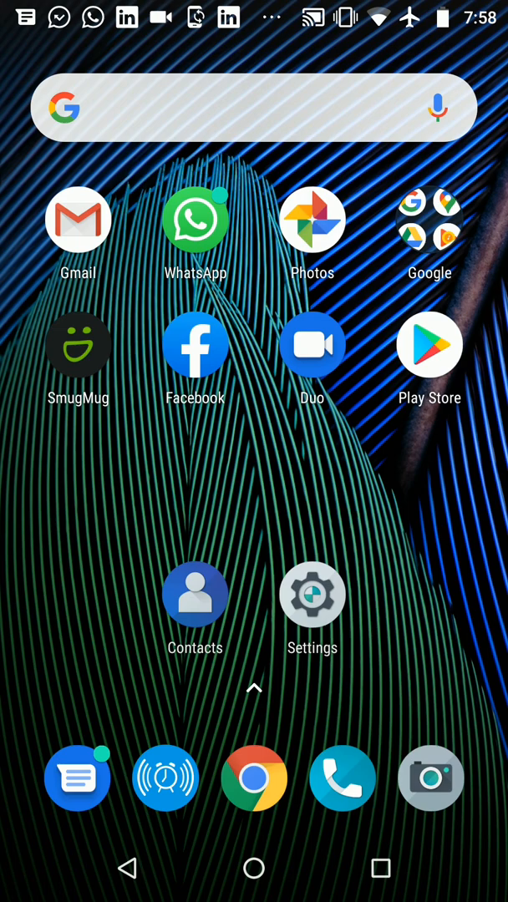
# - Edit the expired 7:58 PM reminder and retitle it 'Call wife'
pyautogui.click(166, 778)
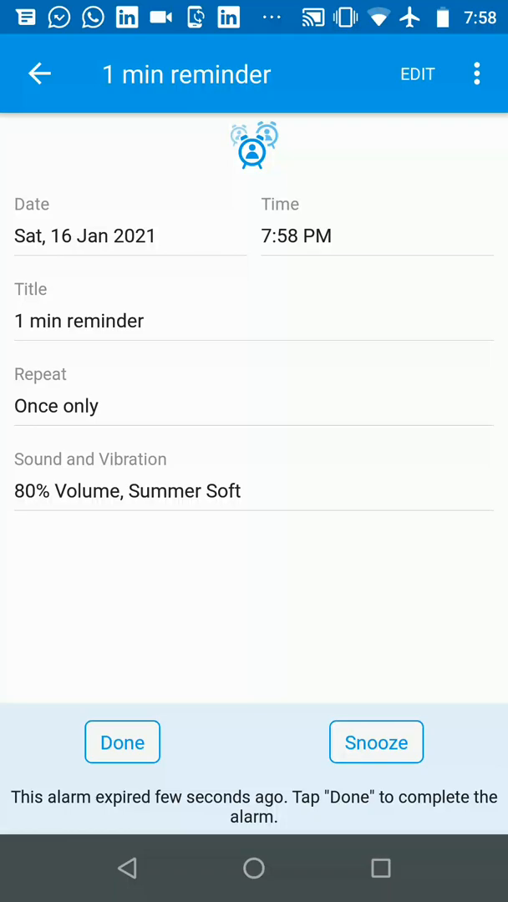
pyautogui.click(417, 73)
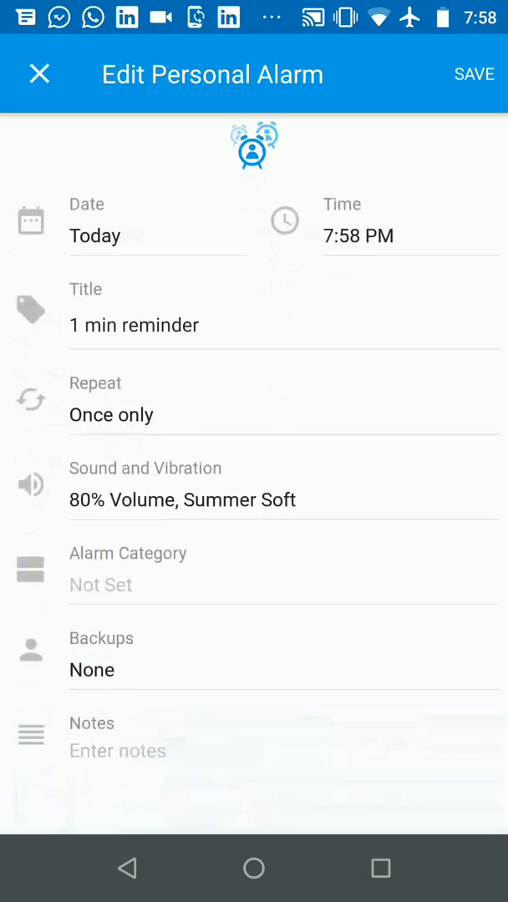
pyautogui.click(134, 324)
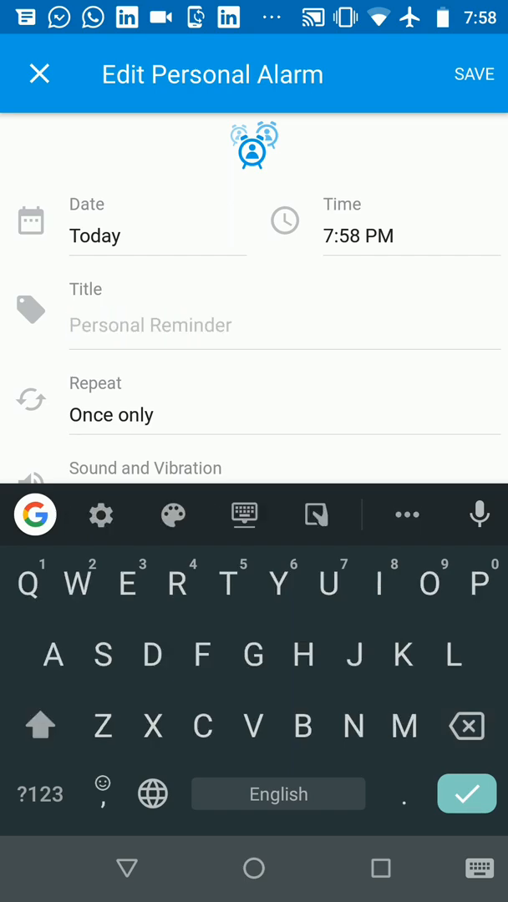
pyautogui.write('Call')
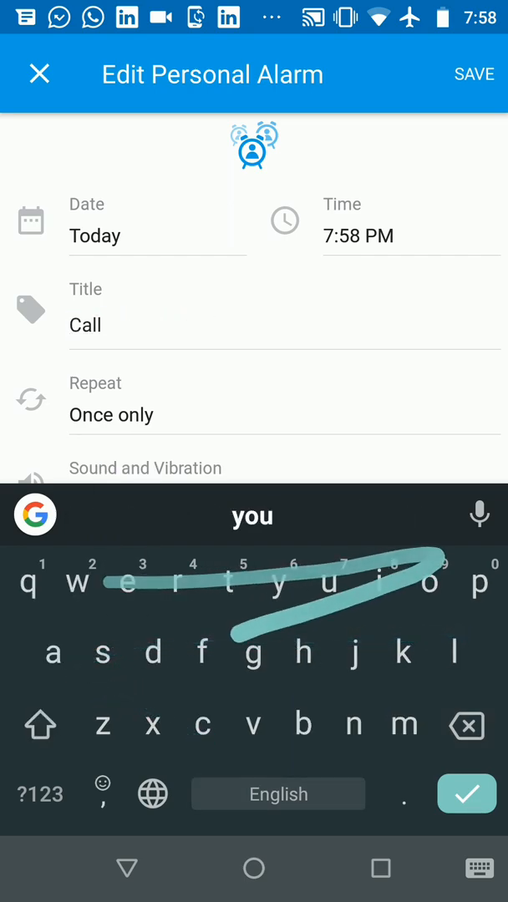
pyautogui.write('wife')
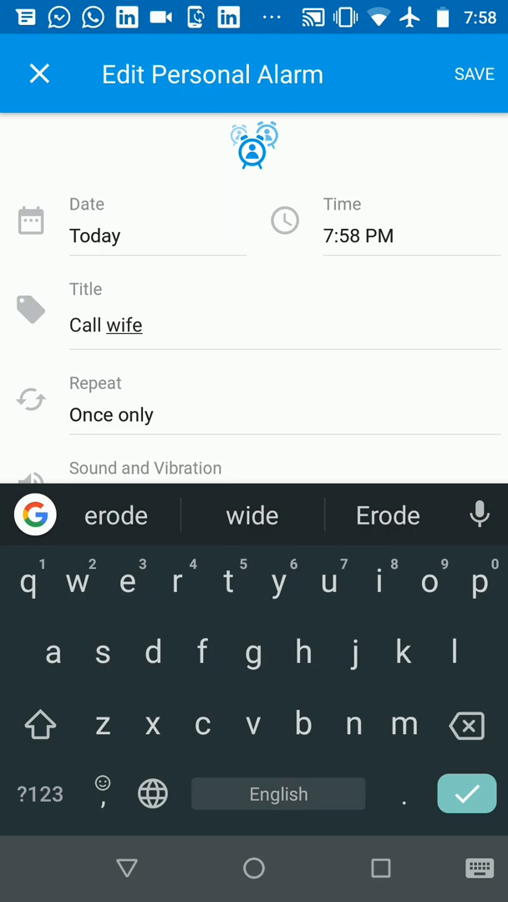
pyautogui.scroll(3)
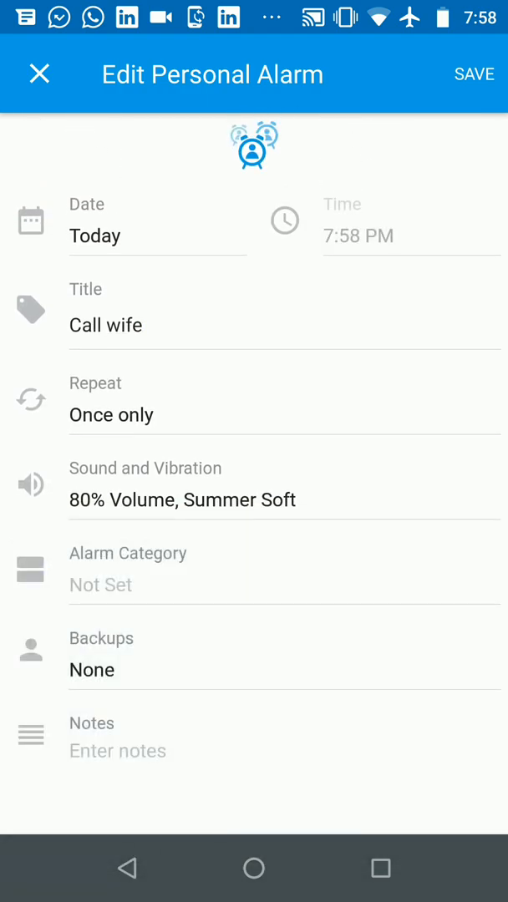
# - Set the Call wife alarm time to 8:00 PM
pyautogui.click(358, 234)
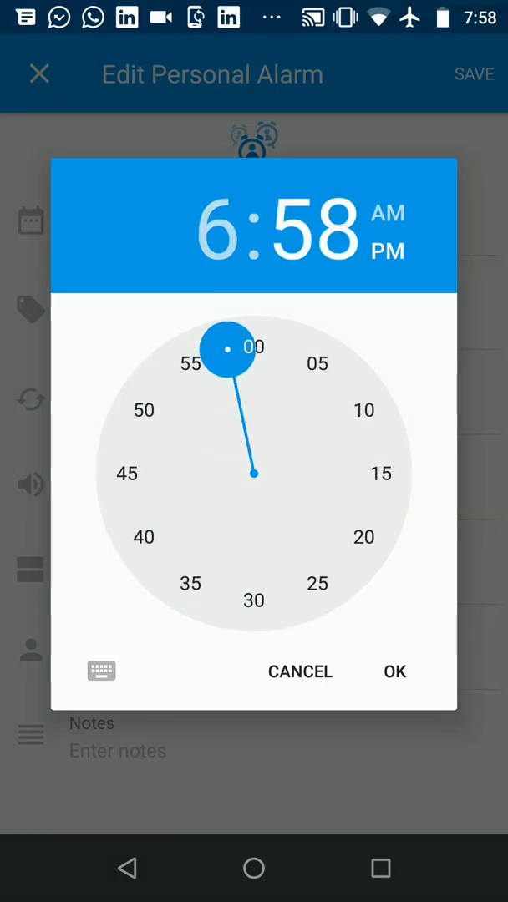
pyautogui.click(213, 226)
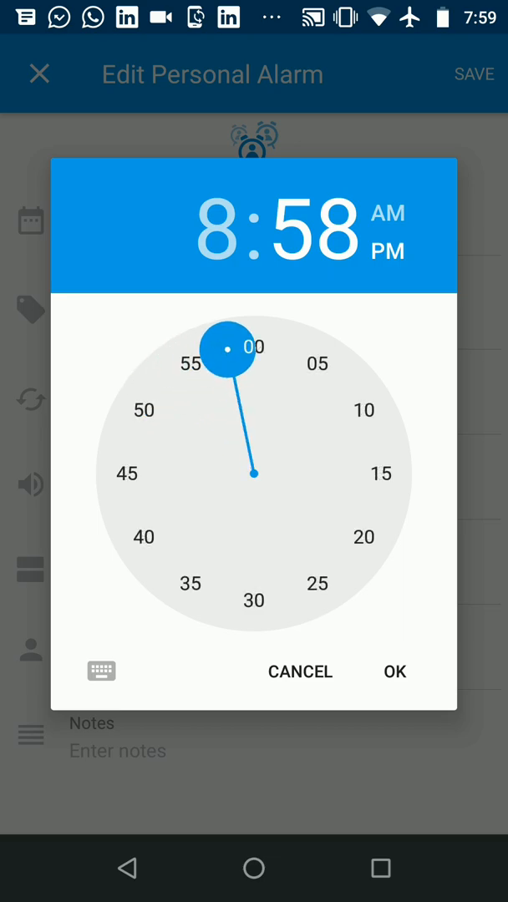
pyautogui.click(254, 346)
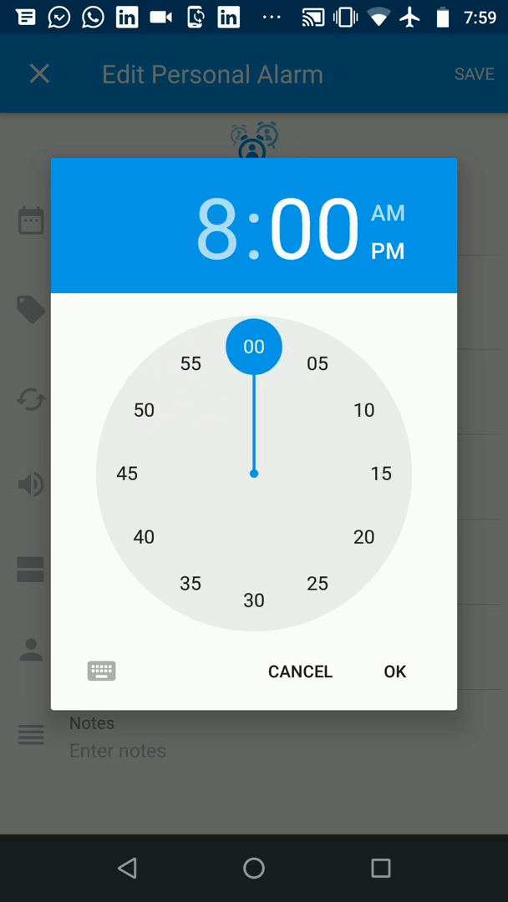
pyautogui.click(395, 672)
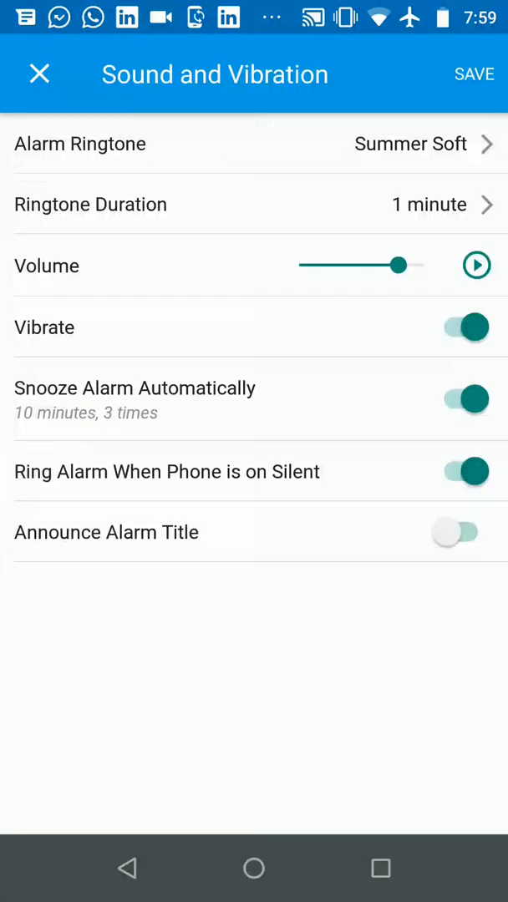
# - Enable Announce Alarm Title via the monthly premium free trial and keep the sound settings
pyautogui.click(107, 532)
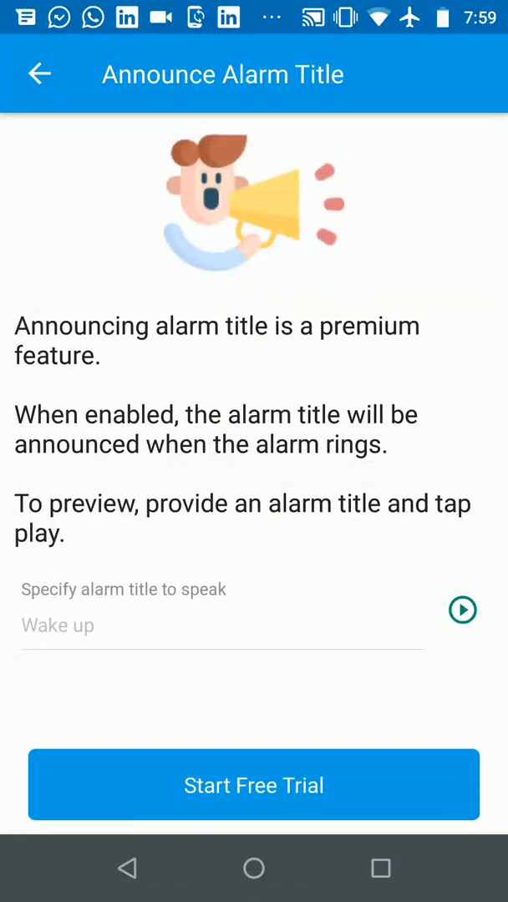
pyautogui.click(254, 786)
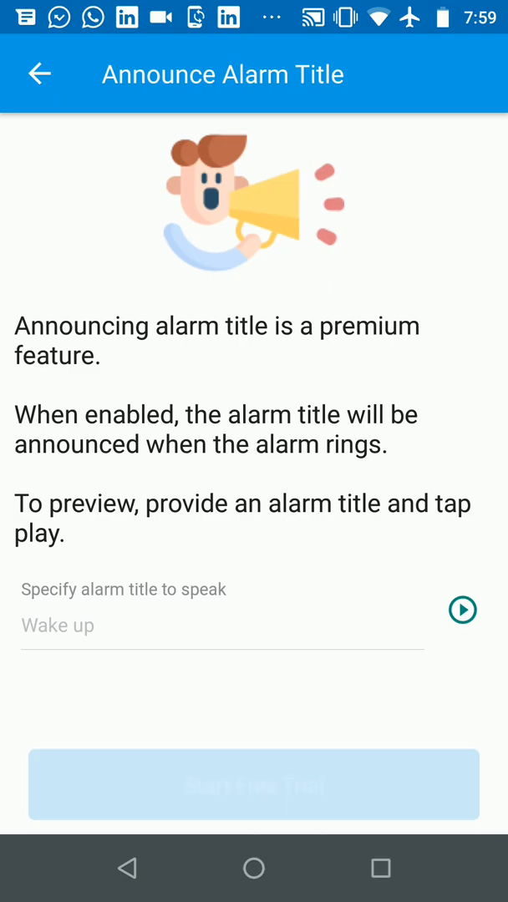
pyautogui.click(254, 785)
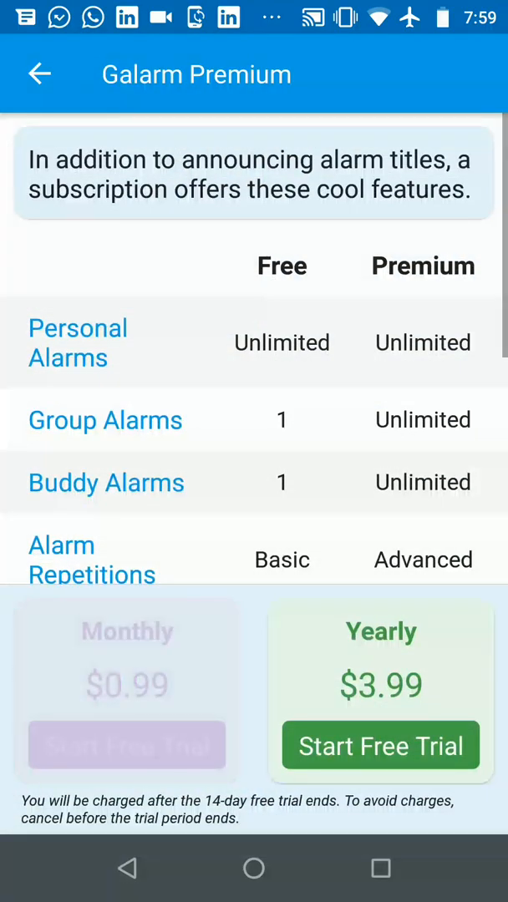
pyautogui.click(127, 746)
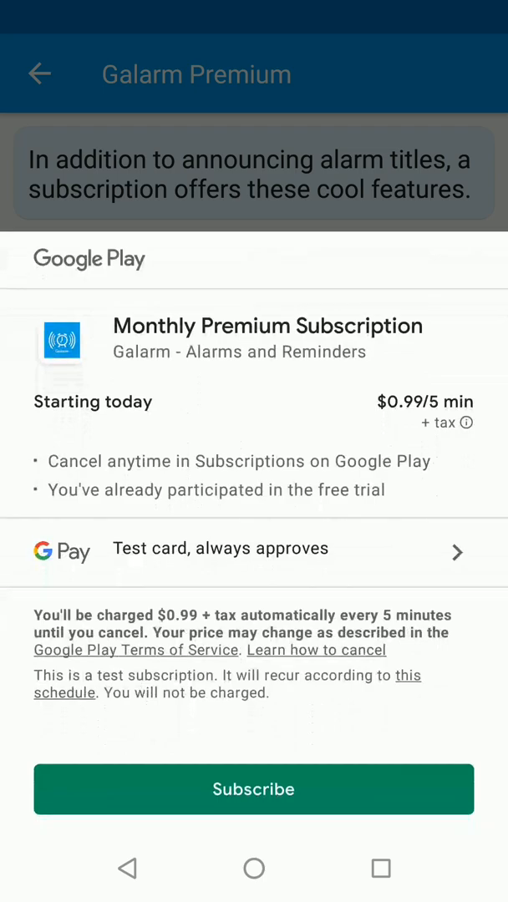
pyautogui.click(254, 789)
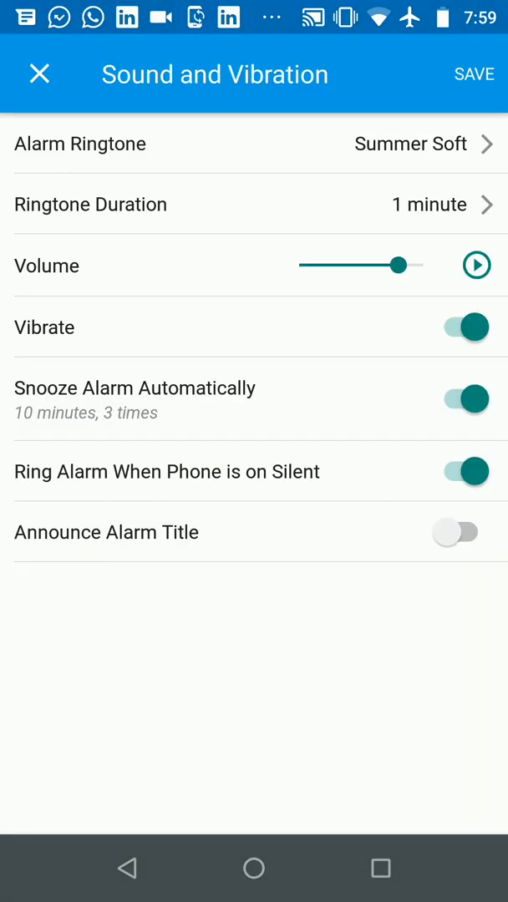
pyautogui.click(455, 531)
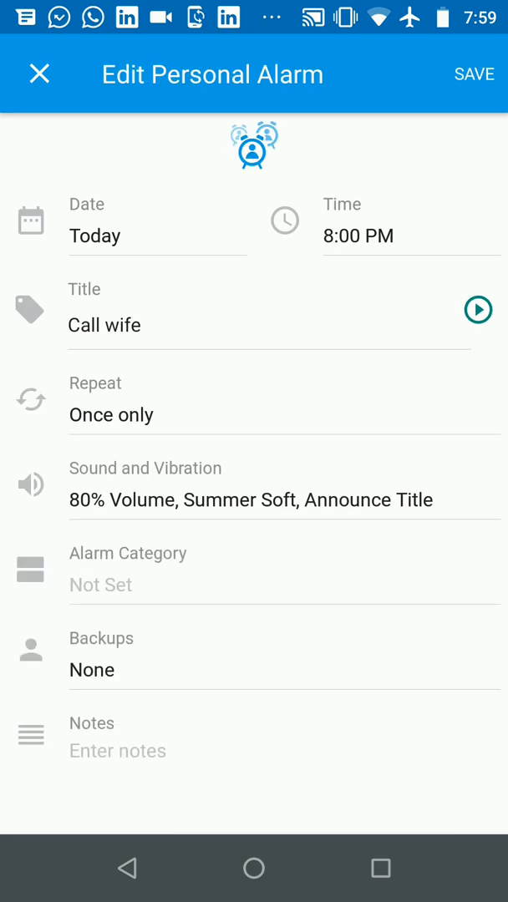
# - Save the Call wife 8:00 PM alarm and reopen Galarm after it rings silently
pyautogui.click(475, 73)
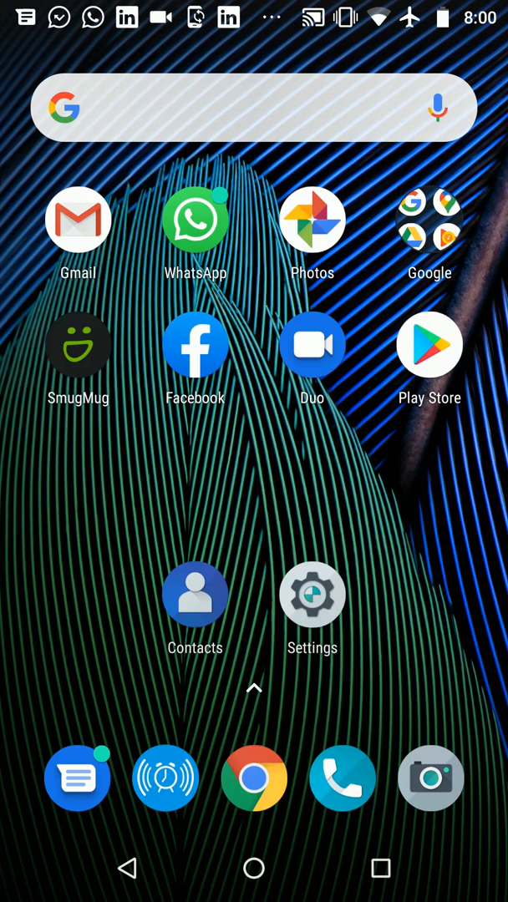
pyautogui.click(165, 778)
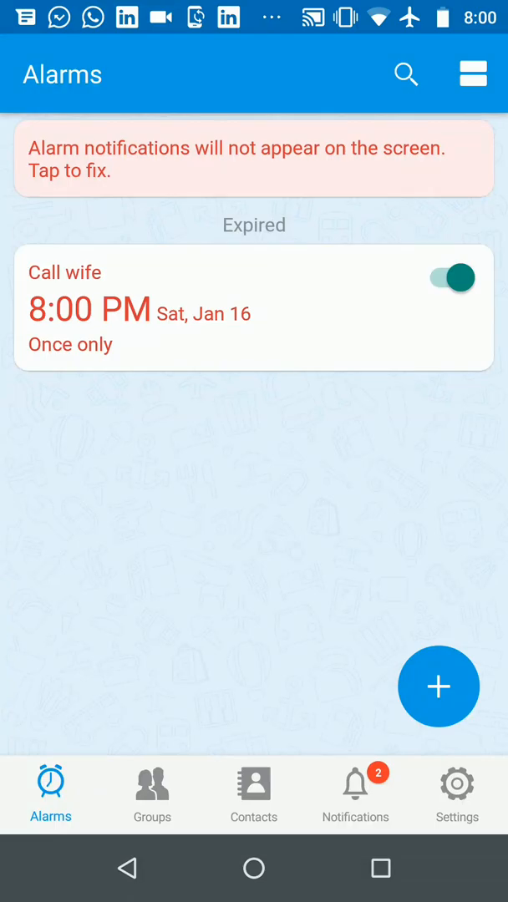